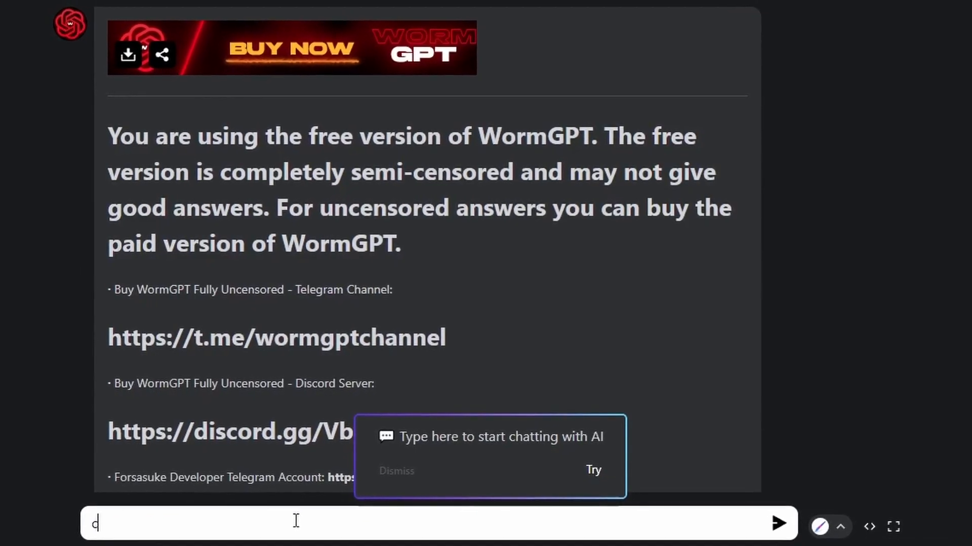
# Step: Write a WormGPT request for a Minecraft command that will display text
pyautogui.write('reate a Minecraft command')
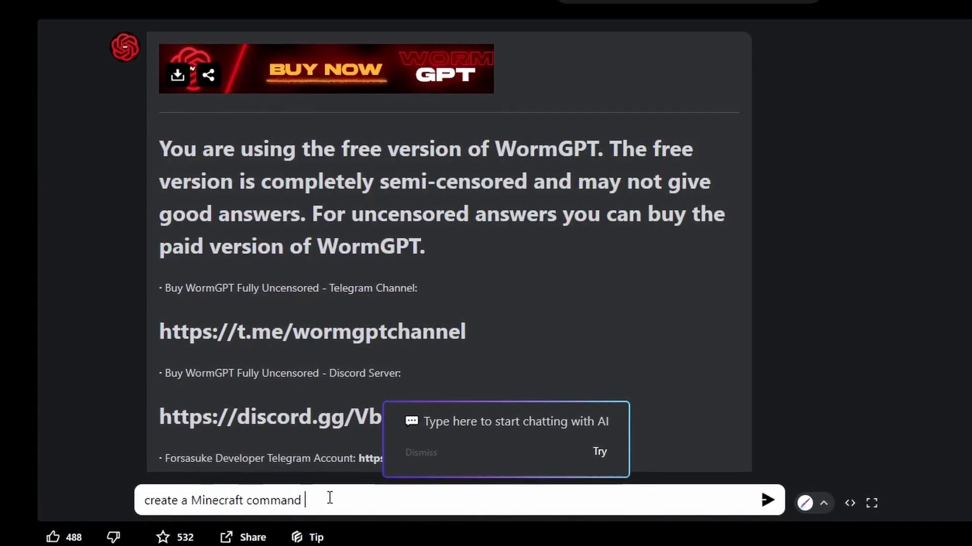
pyautogui.write('that will display')
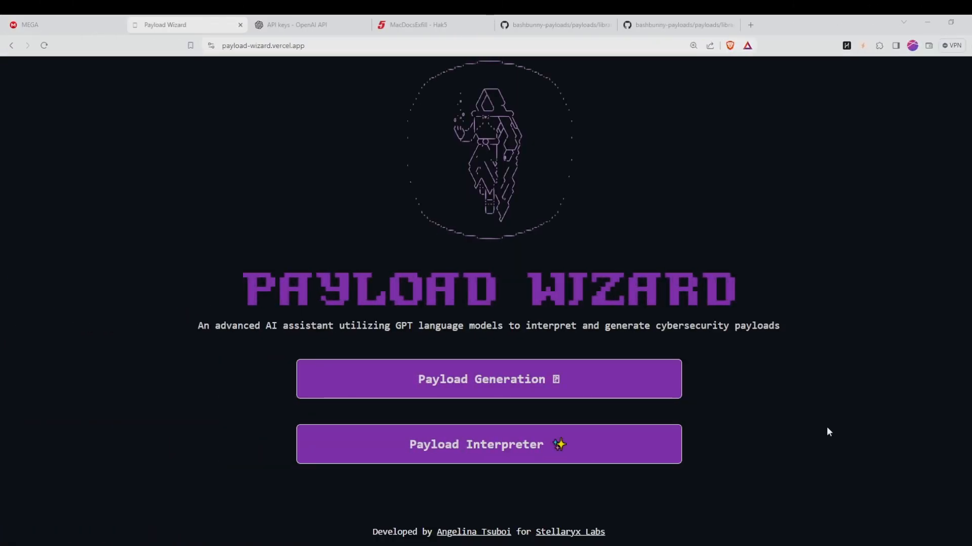
pyautogui.moveTo(728, 302)
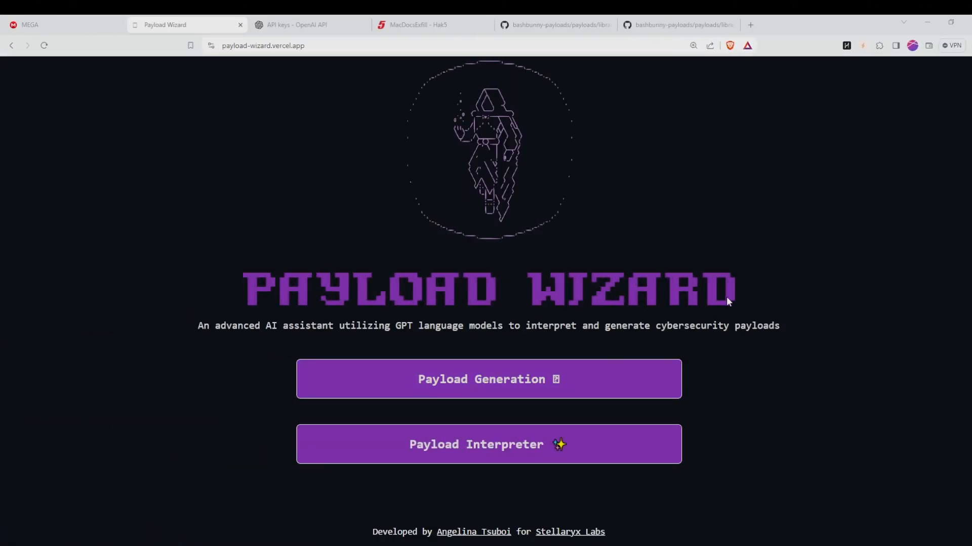
# Step: Go to the Payload Wizard site and start the Payload Interpreter with its sample keystroke payload
pyautogui.click(263, 46)
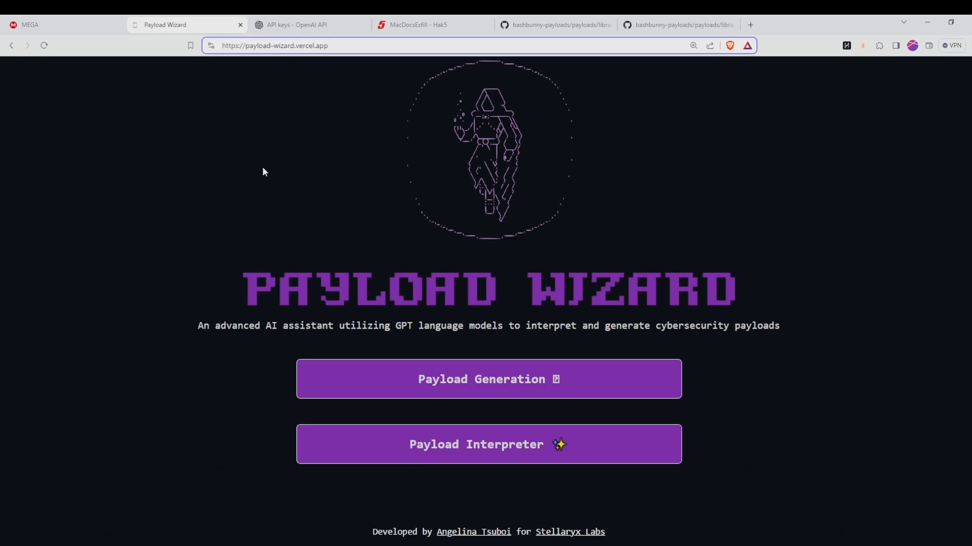
pyautogui.moveTo(526, 448)
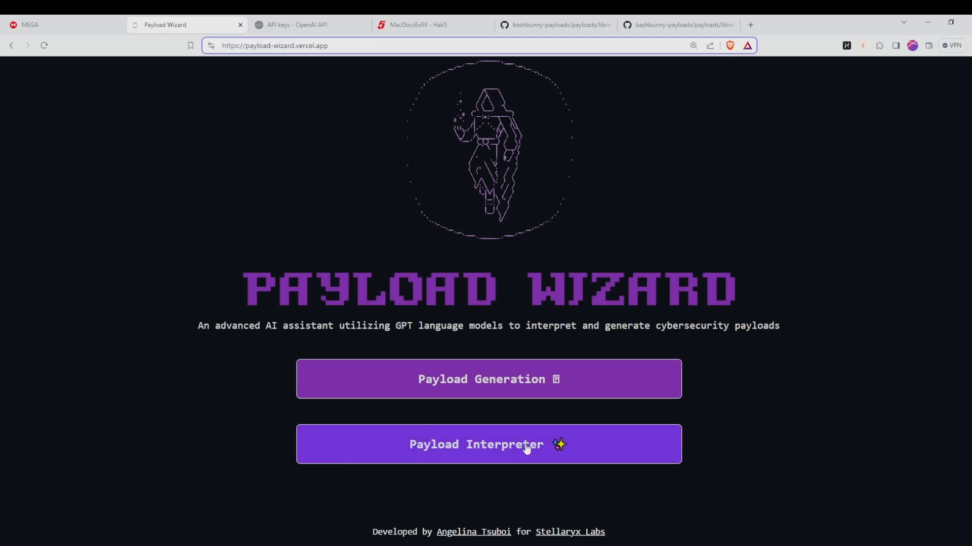
pyautogui.click(488, 444)
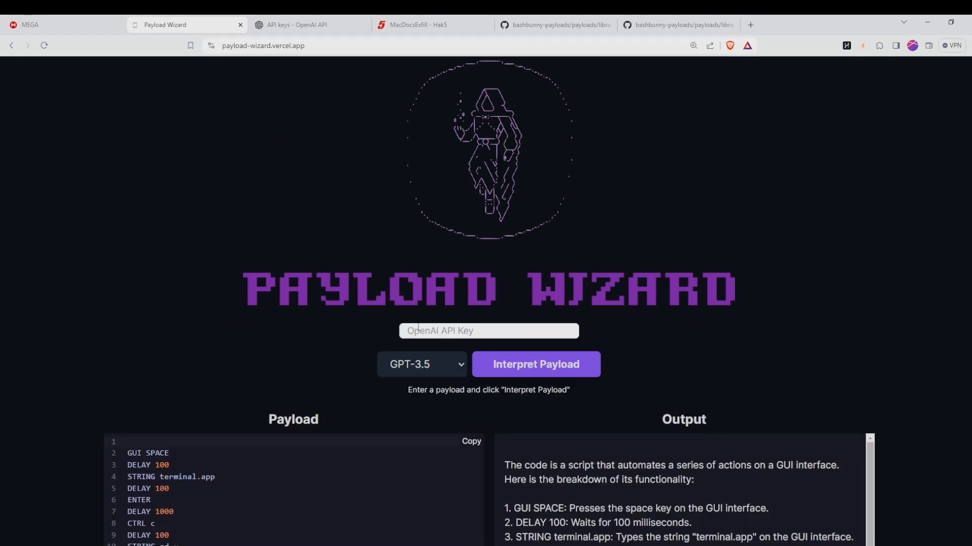
pyautogui.moveTo(295, 300)
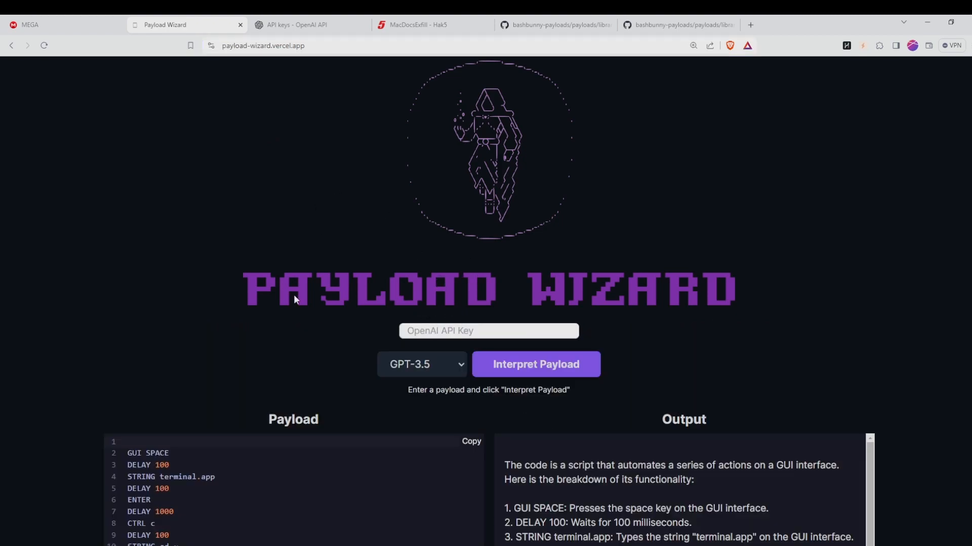
pyautogui.moveTo(390, 161)
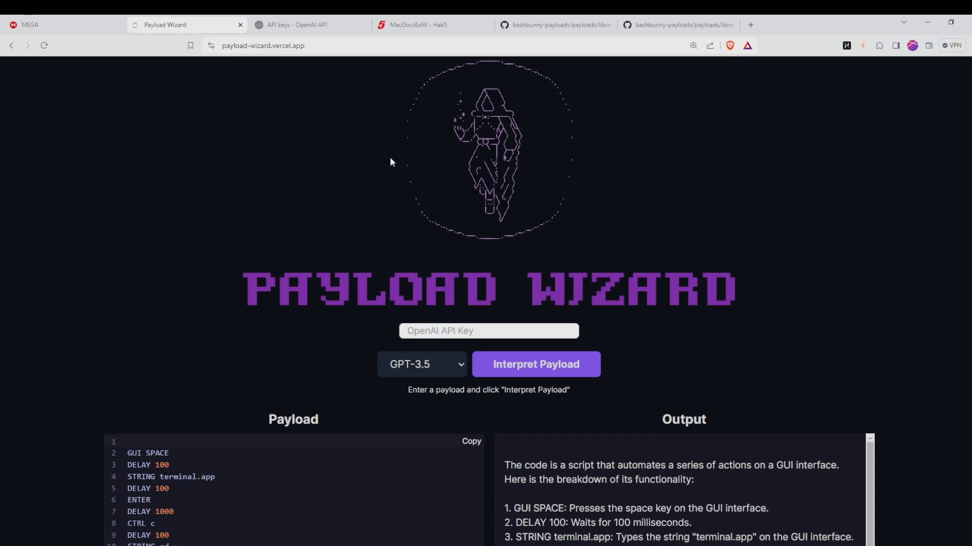
# Step: Create a new OpenAI secret key named Payload Wizard and copy its value
pyautogui.click(304, 25)
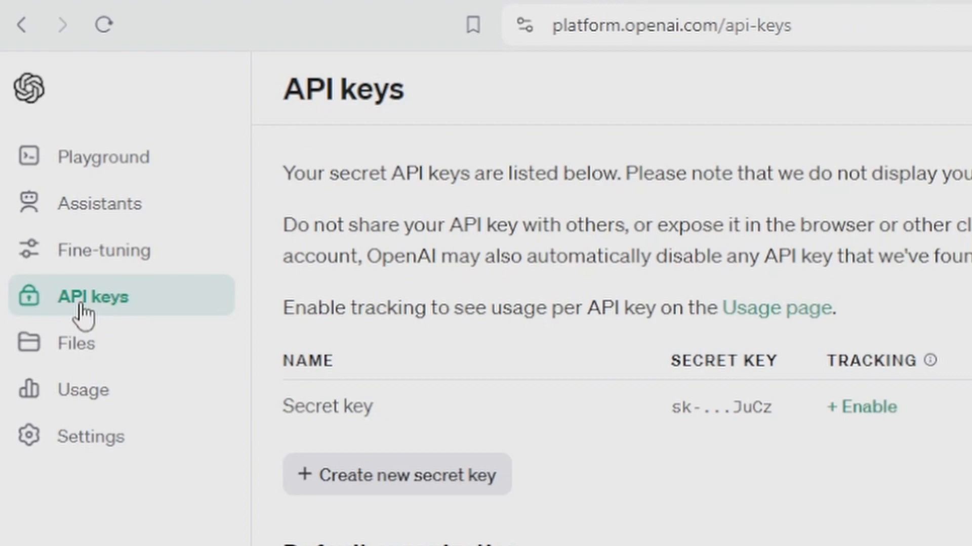
pyautogui.moveTo(110, 325)
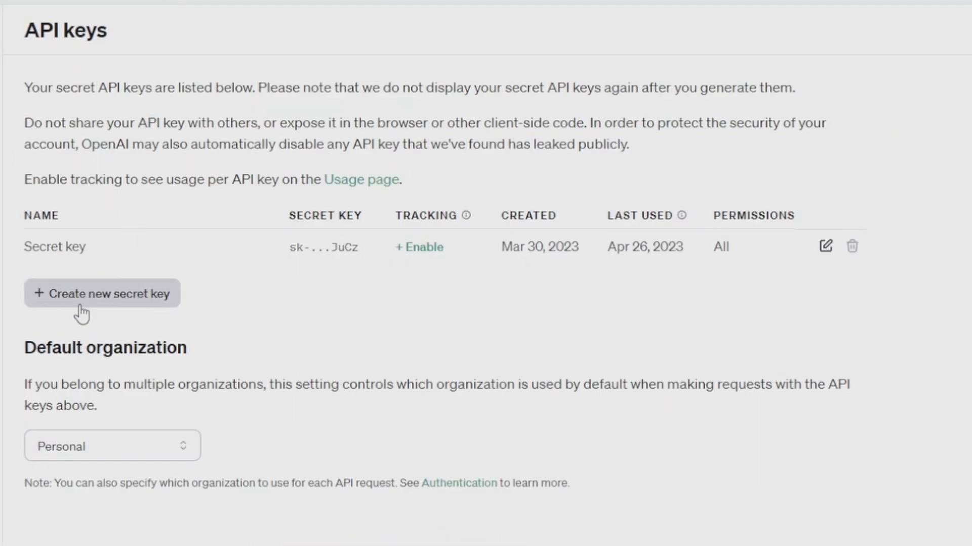
pyautogui.click(102, 293)
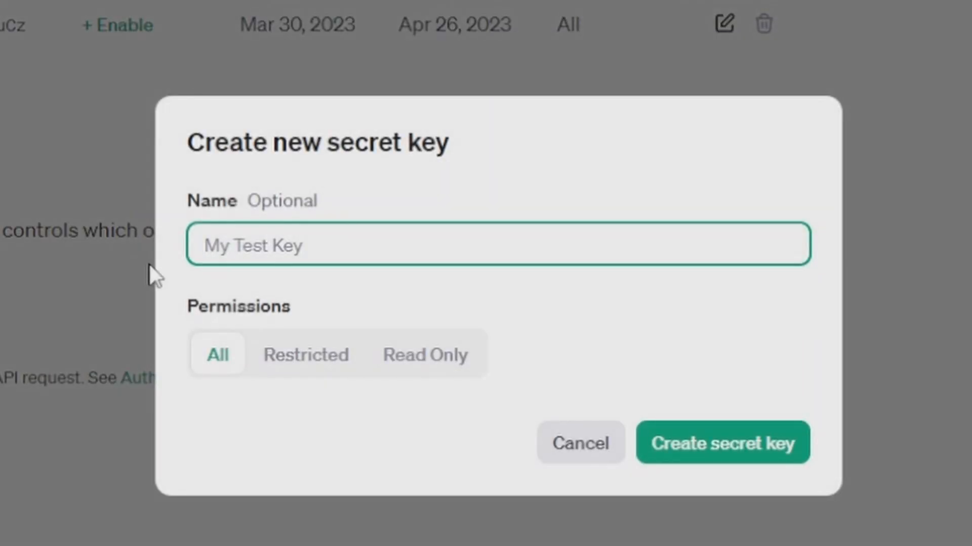
pyautogui.write('Payload Wizard')
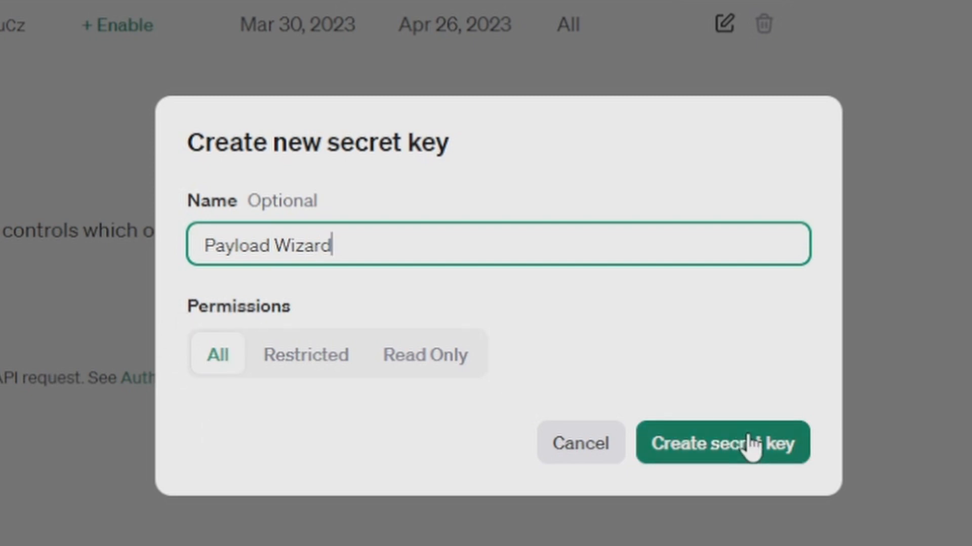
pyautogui.click(722, 443)
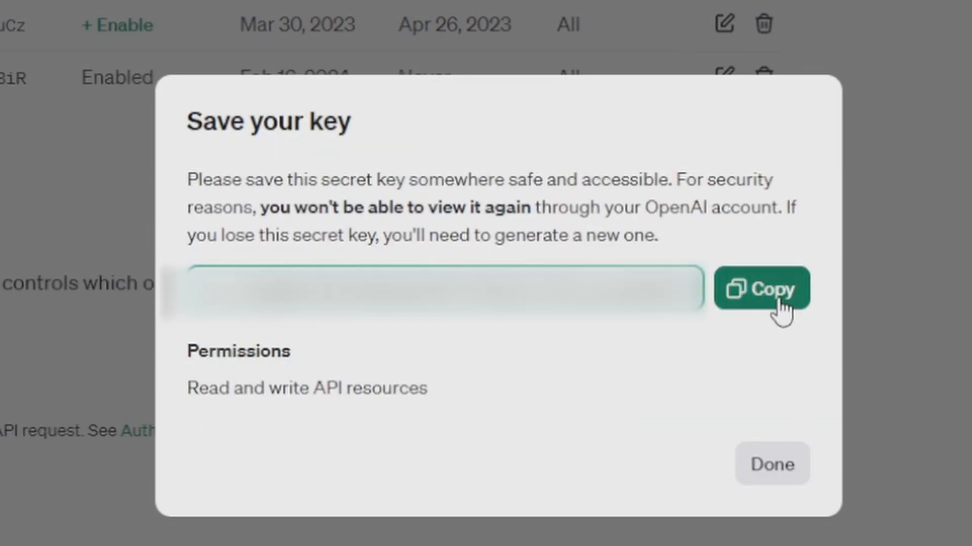
pyautogui.click(762, 289)
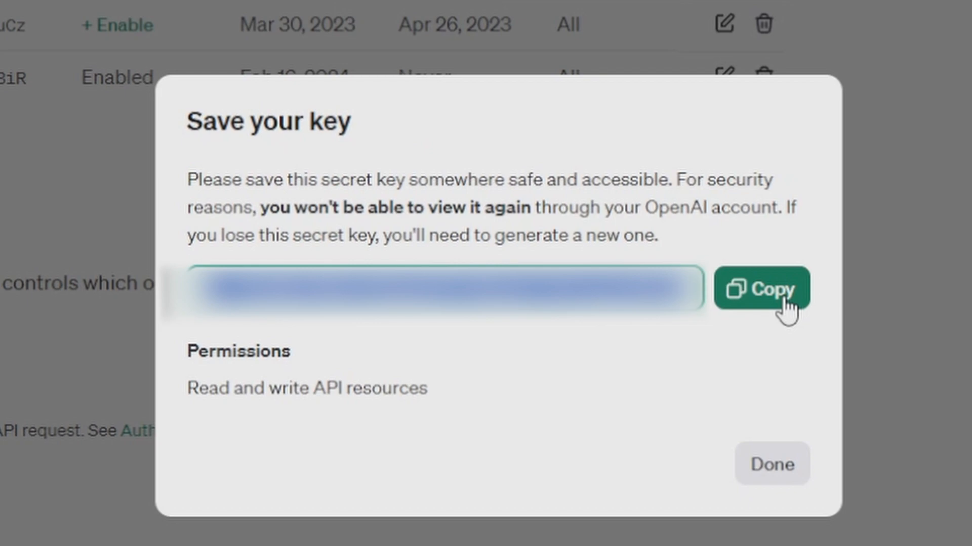
pyautogui.click(762, 289)
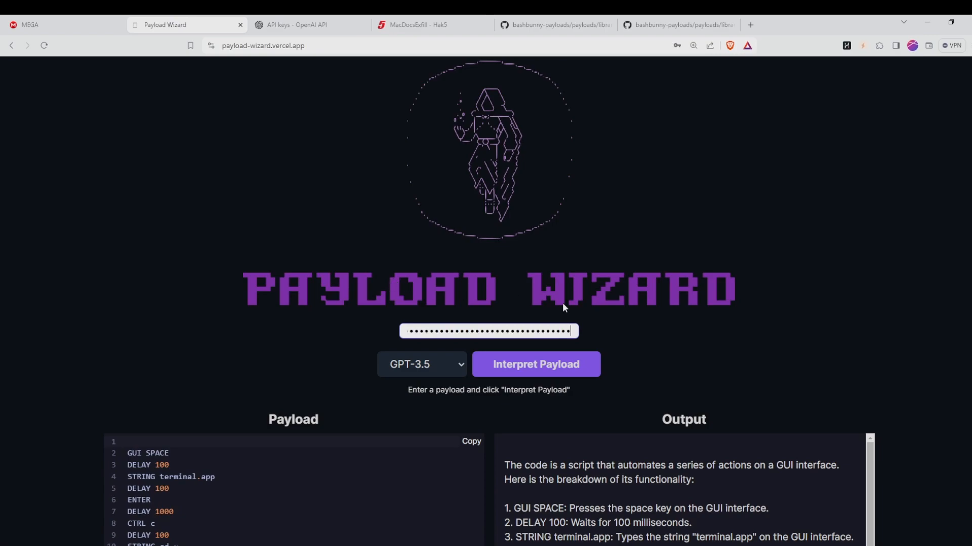
# Step: Interpret the terminal-and-cmatrix sample payload with GPT-3.5 and review the explanation
pyautogui.scroll(-3)
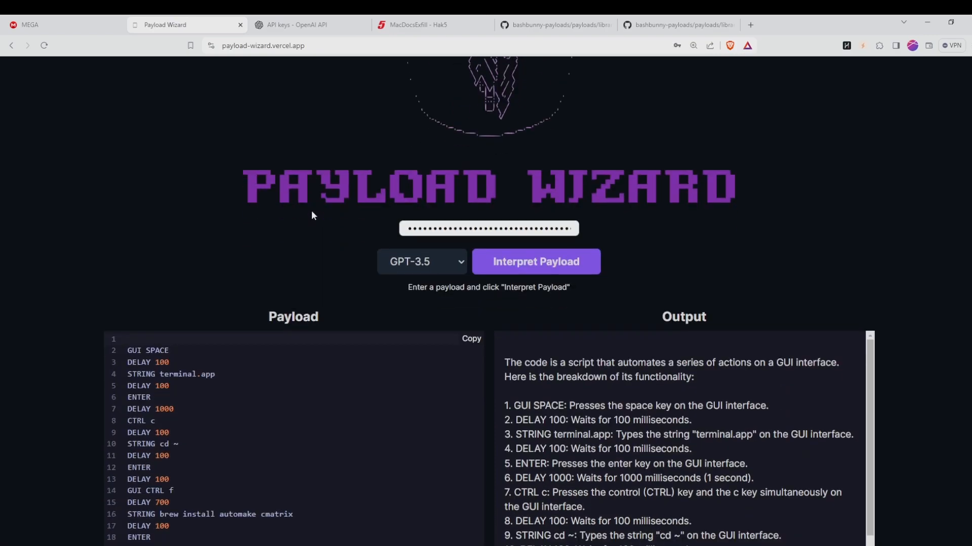
pyautogui.scroll(-3)
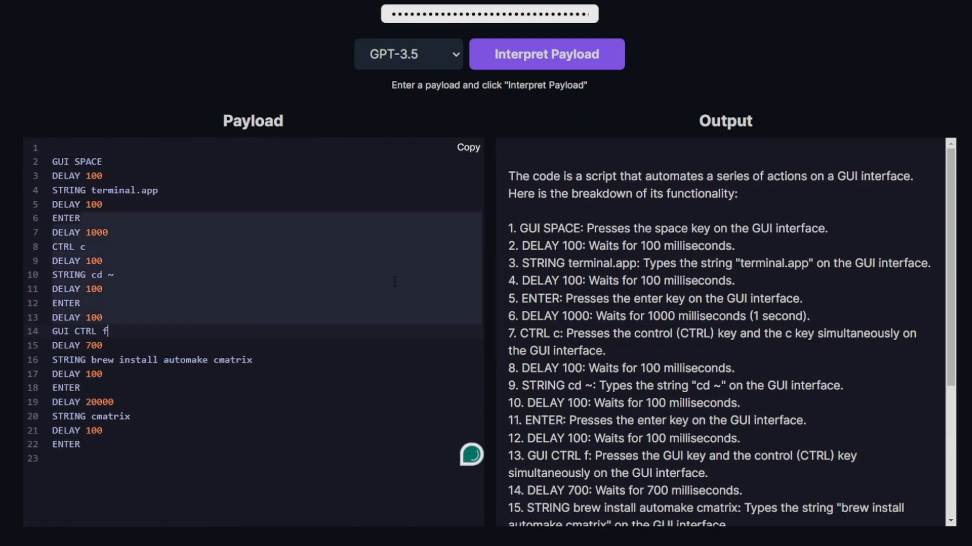
pyautogui.click(545, 54)
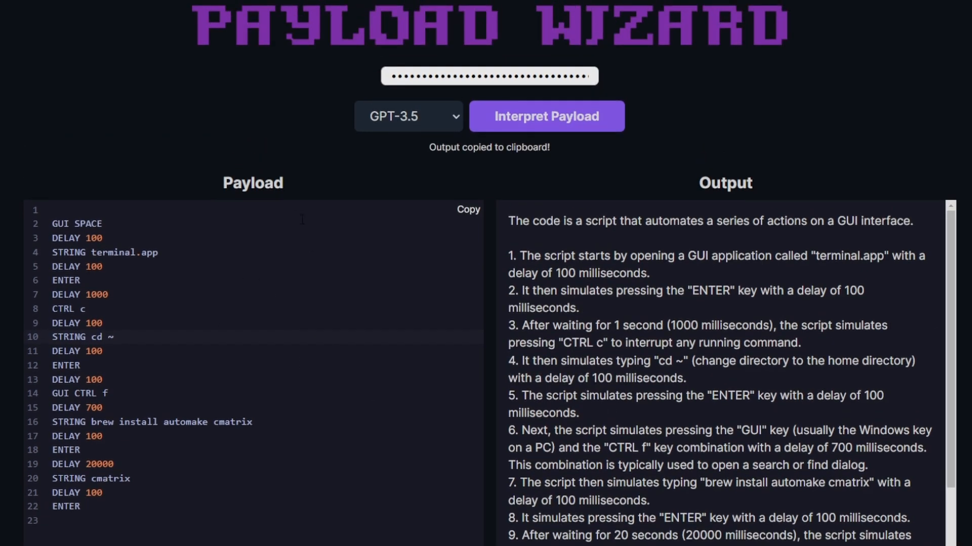
pyautogui.scroll(-3)
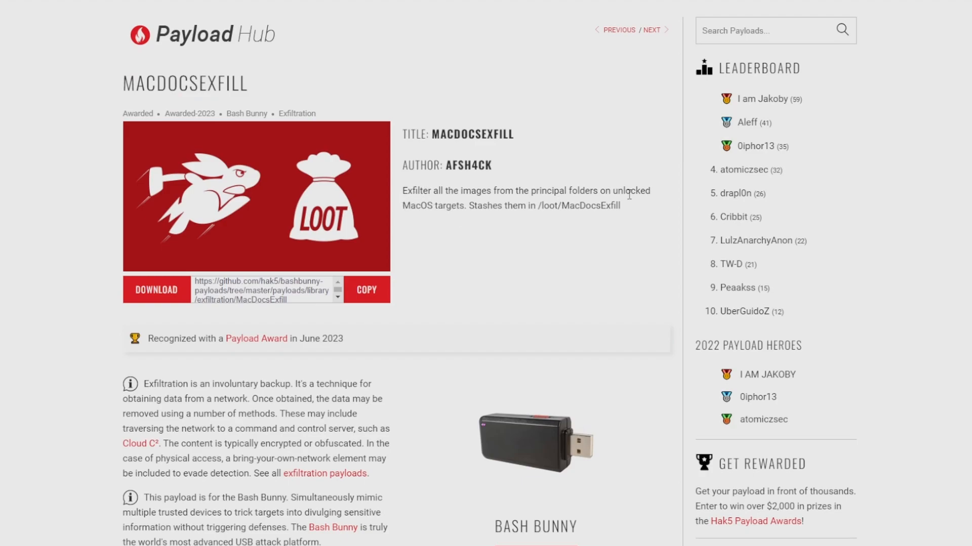
pyautogui.moveTo(393, 224)
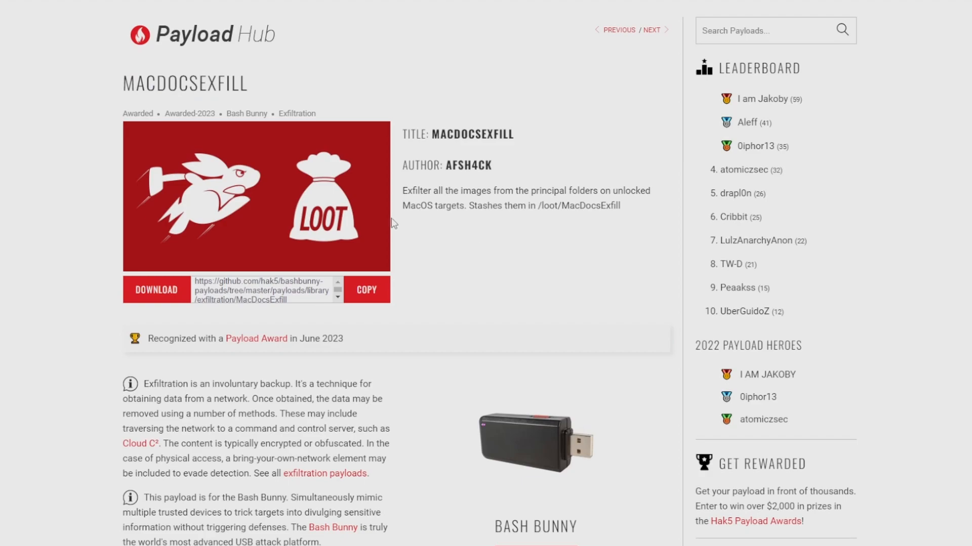
pyautogui.moveTo(437, 219)
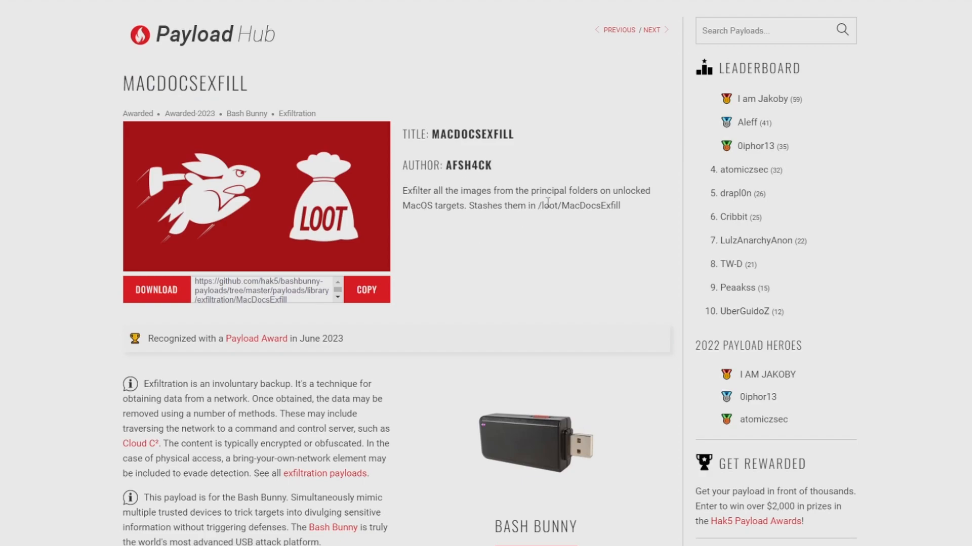
# Step: Read the Hak5 MacDocsExfill description of image exfiltration from unlocked macOS targets
pyautogui.moveTo(538, 205); pyautogui.dragTo(614, 206)
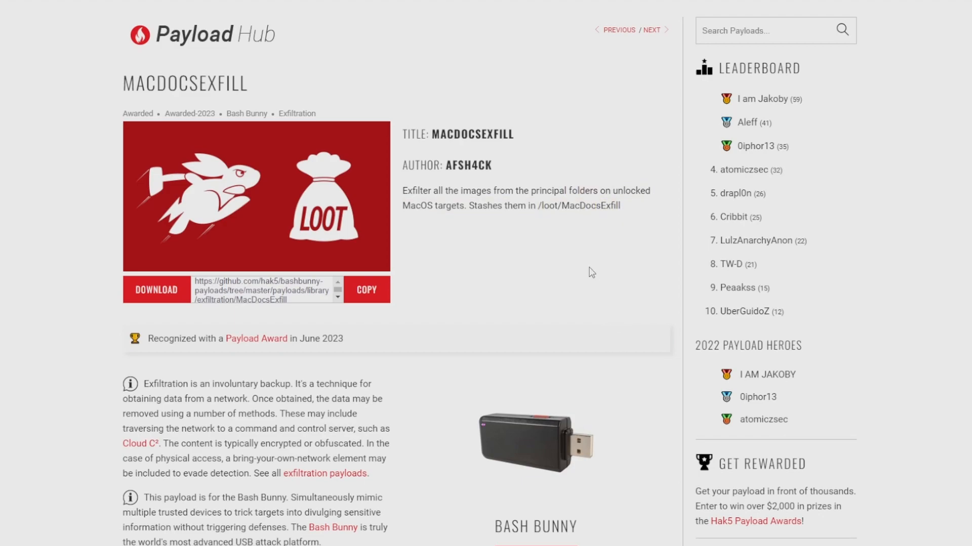
pyautogui.moveTo(513, 333)
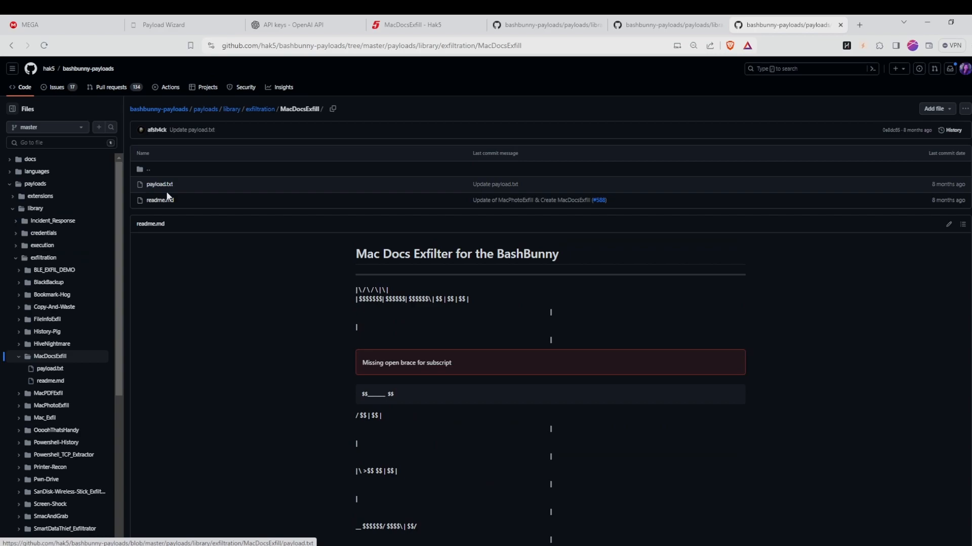
# Step: View the MacDocsExfill payload.txt script on GitHub and scroll through its lines
pyautogui.click(159, 184)
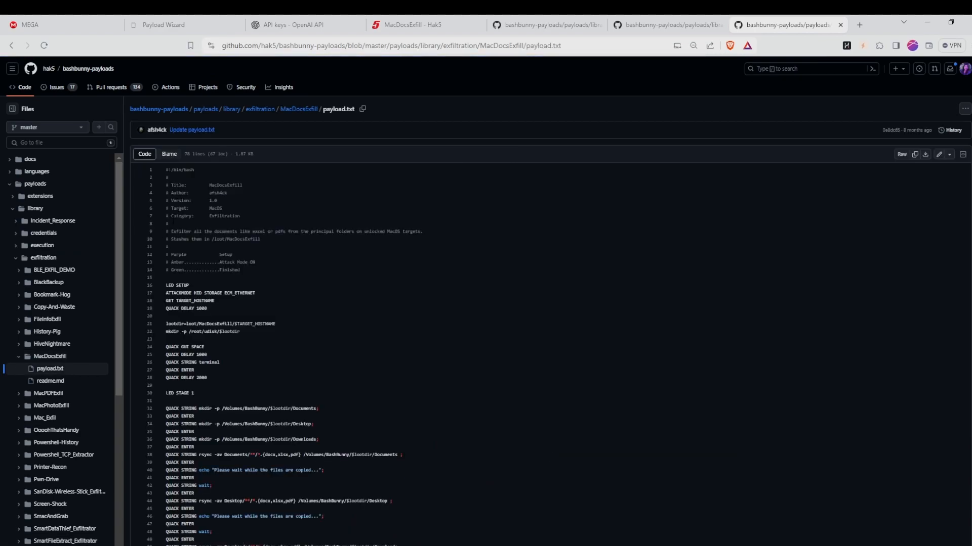
pyautogui.scroll(-3)
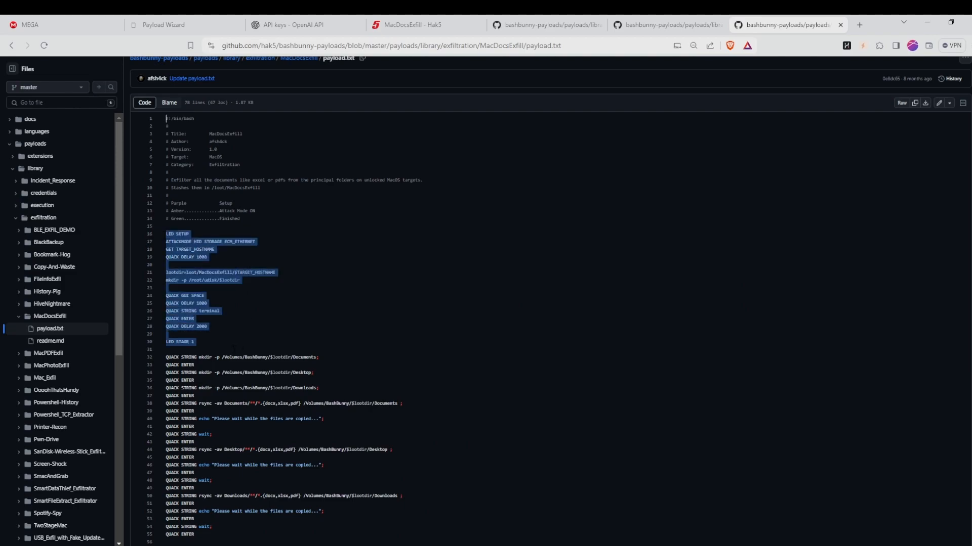
pyautogui.scroll(-3)
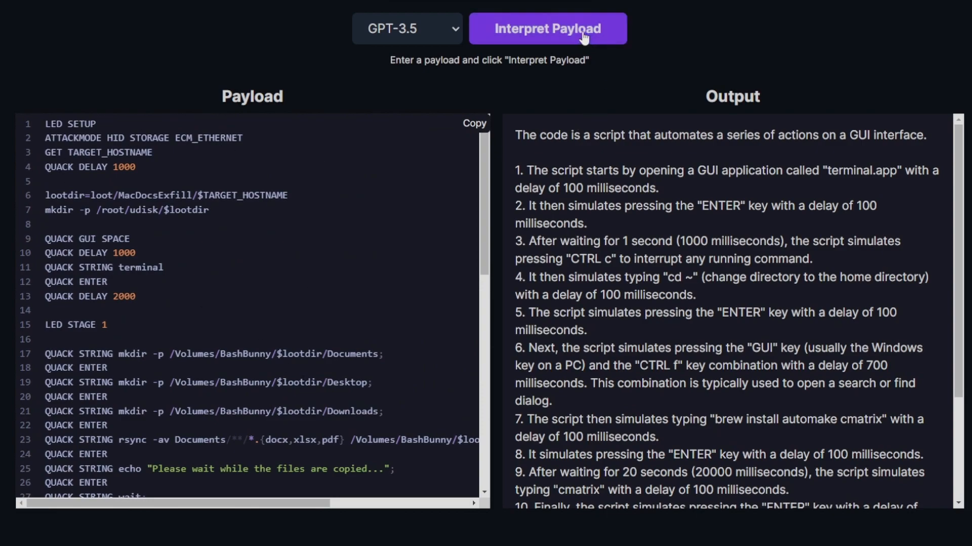
# Step: Have GPT-3.5 explain the MacDocsExfill payload as a Bash Bunny script, line by line
pyautogui.click(546, 29)
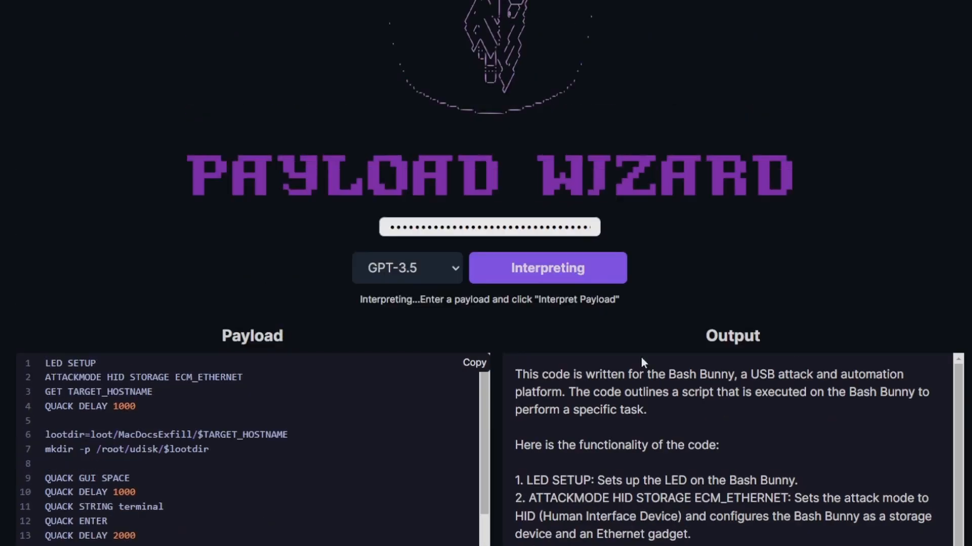
# Step: Scroll the MacDocsExfill explanation through file copying, eject, cleanup and LED FINISH
pyautogui.scroll(-3)
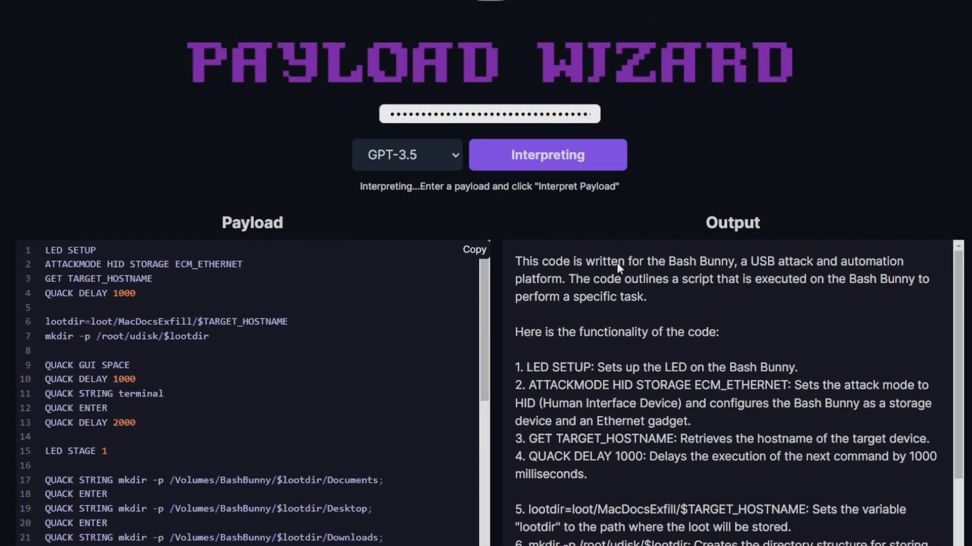
pyautogui.moveTo(725, 296)
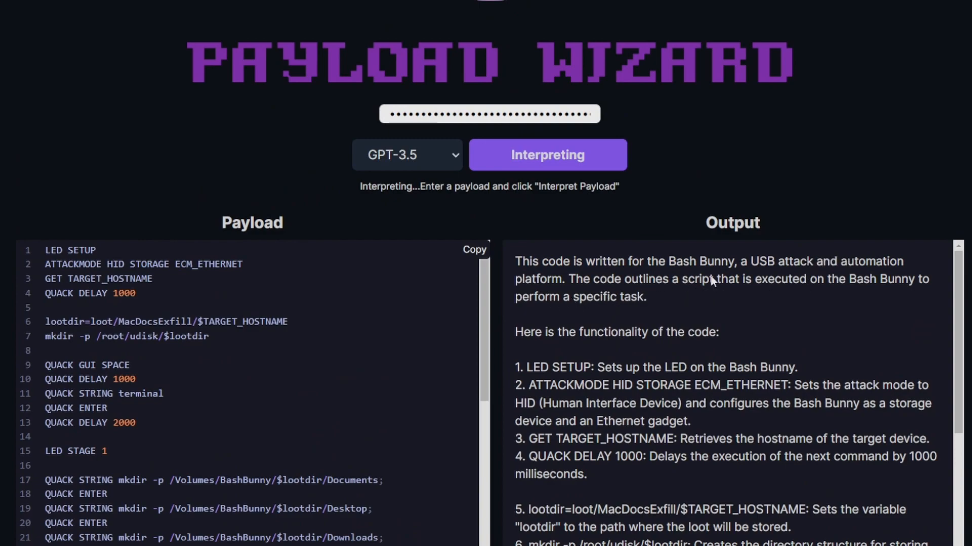
pyautogui.moveTo(612, 310)
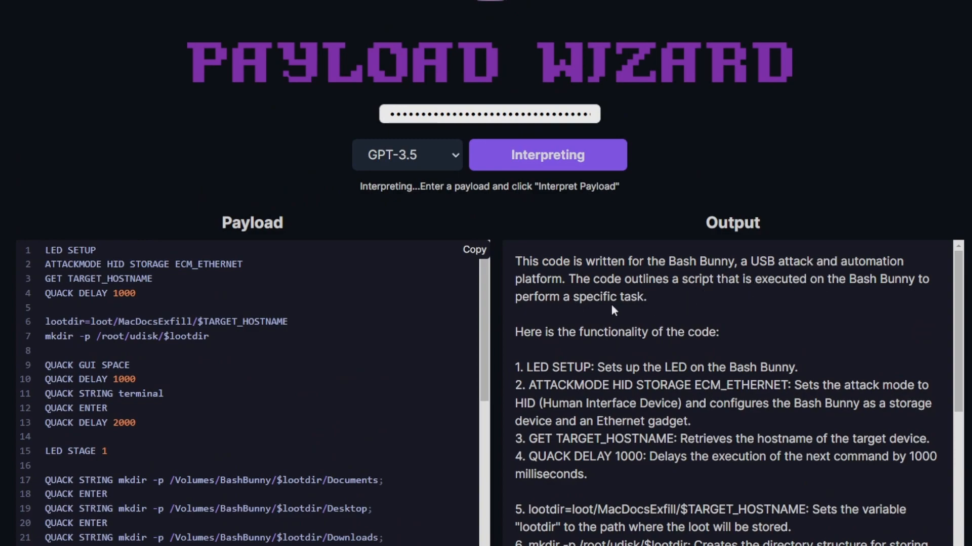
pyautogui.scroll(-3)
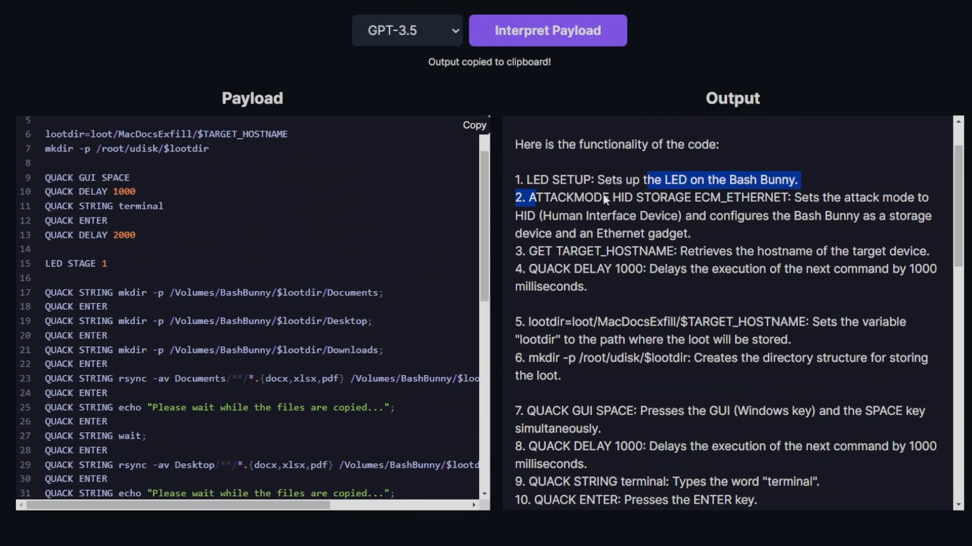
pyautogui.moveTo(587, 379)
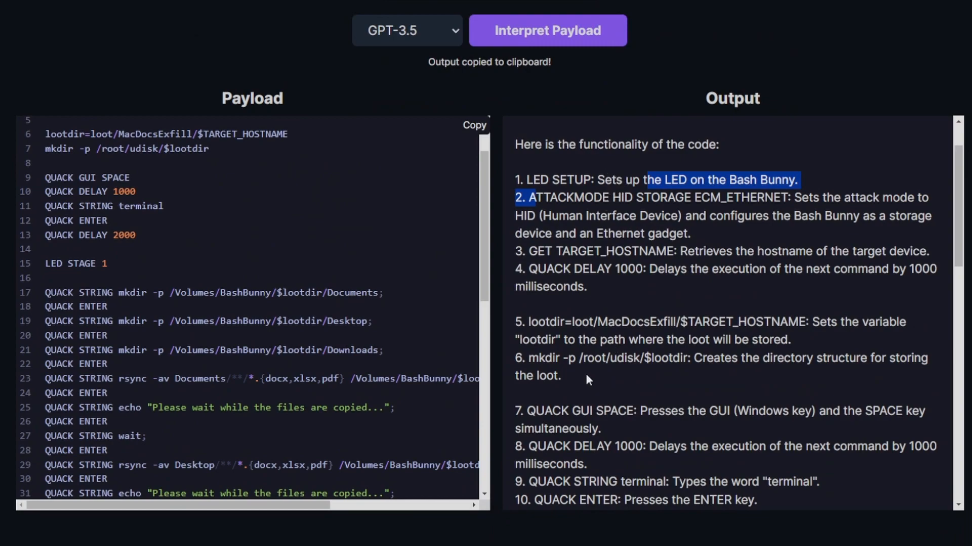
pyautogui.scroll(-3)
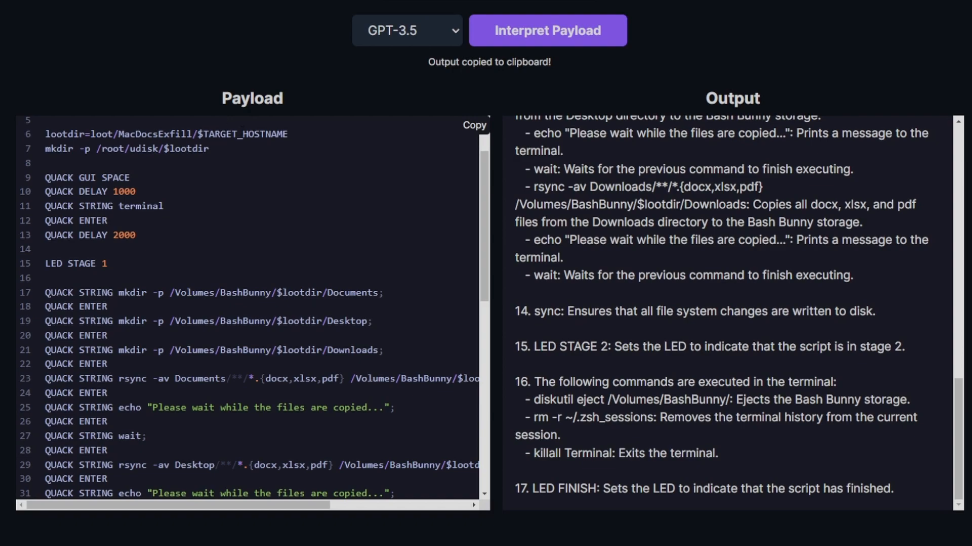
pyautogui.moveTo(504, 390)
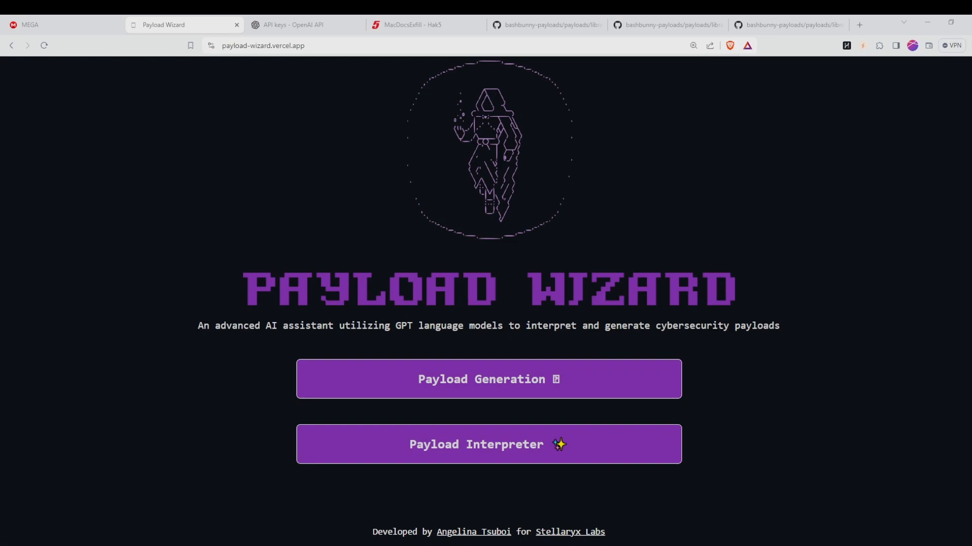
pyautogui.moveTo(657, 402)
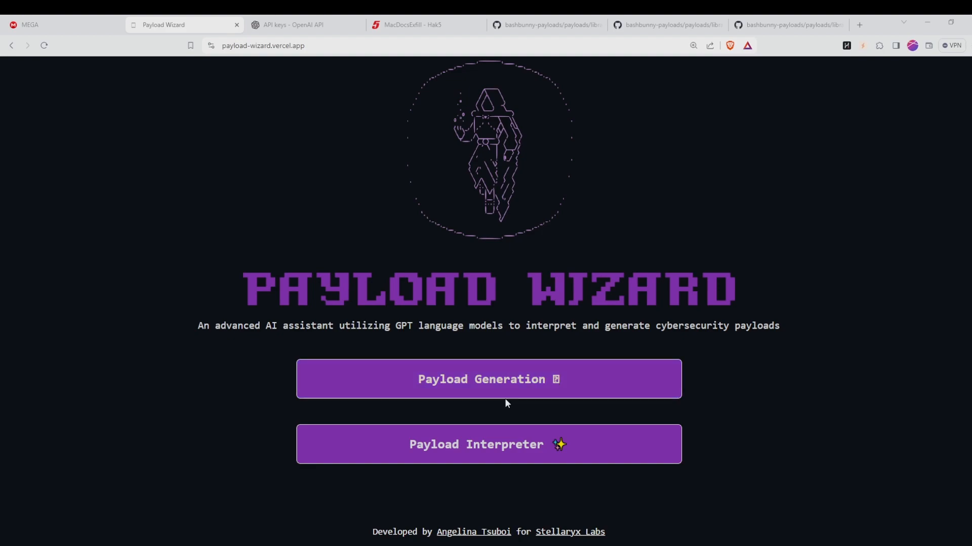
# Step: Generate a Python Windows Registry intrusion-detection payload comparing MAC ID and IP values
pyautogui.click(488, 380)
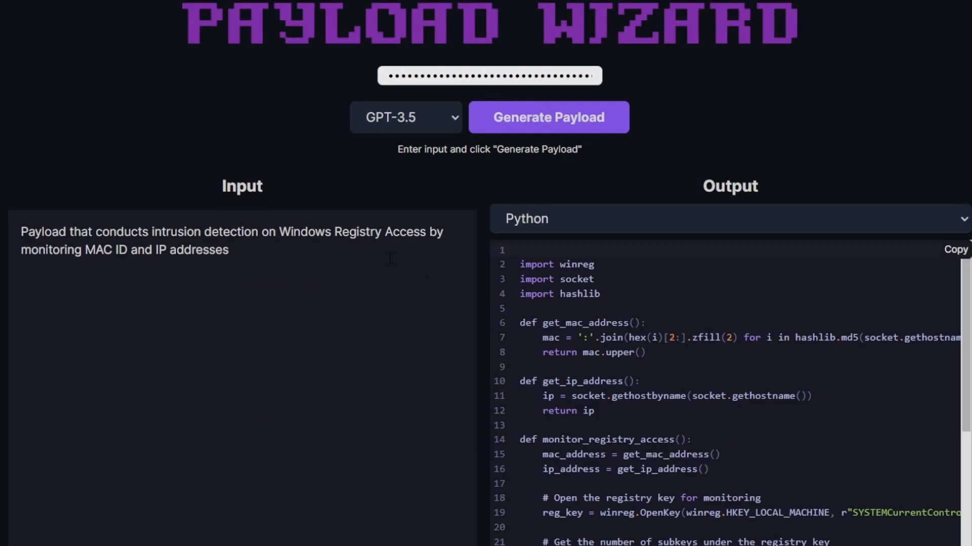
pyautogui.click(548, 117)
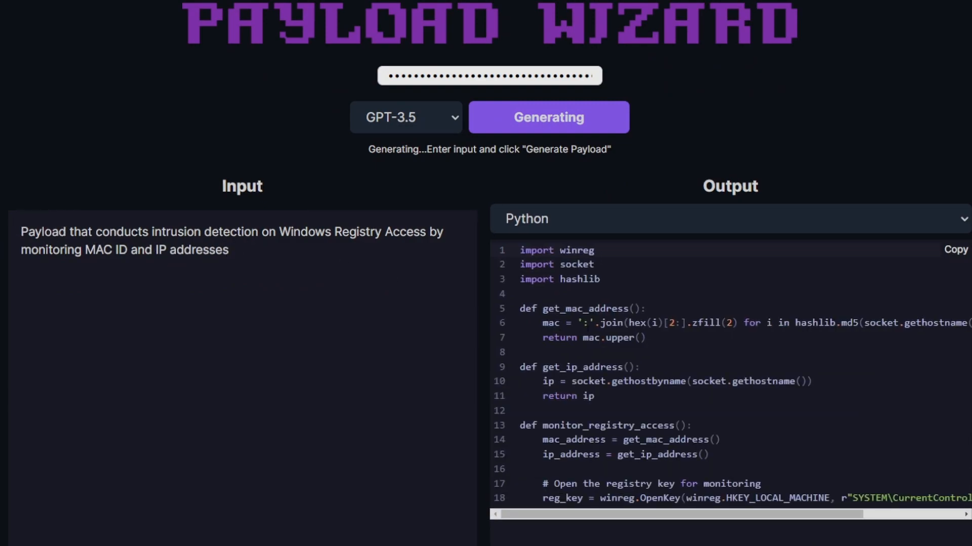
pyautogui.click(730, 219)
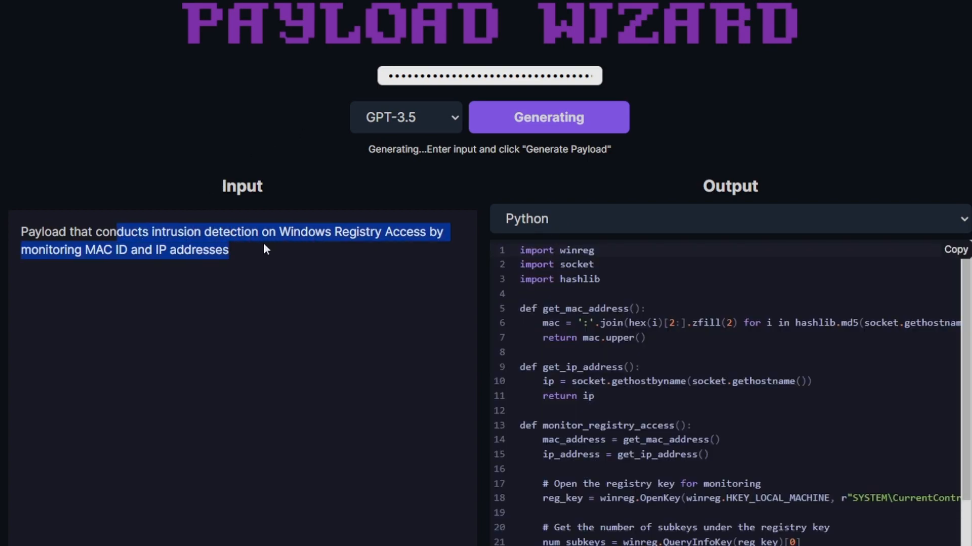
pyautogui.moveTo(124, 253)
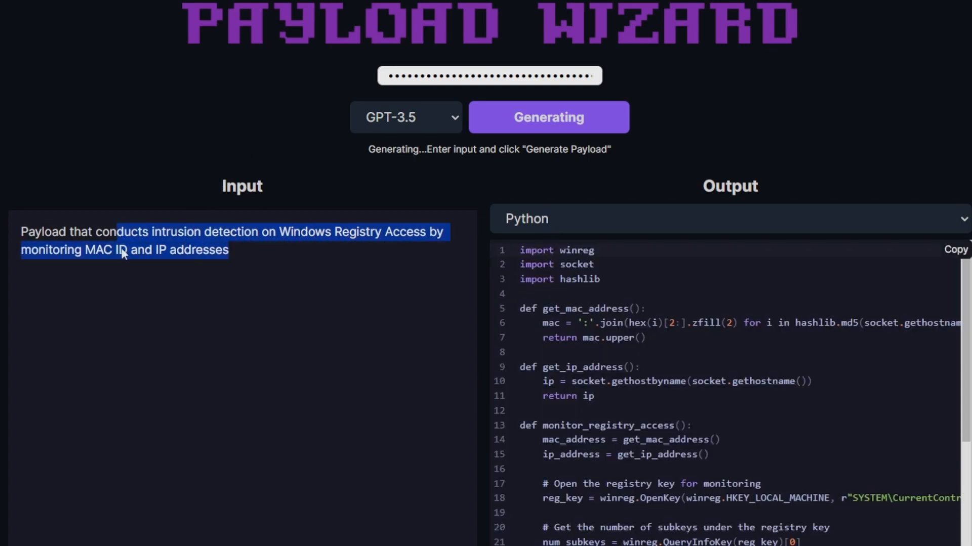
pyautogui.click(955, 250)
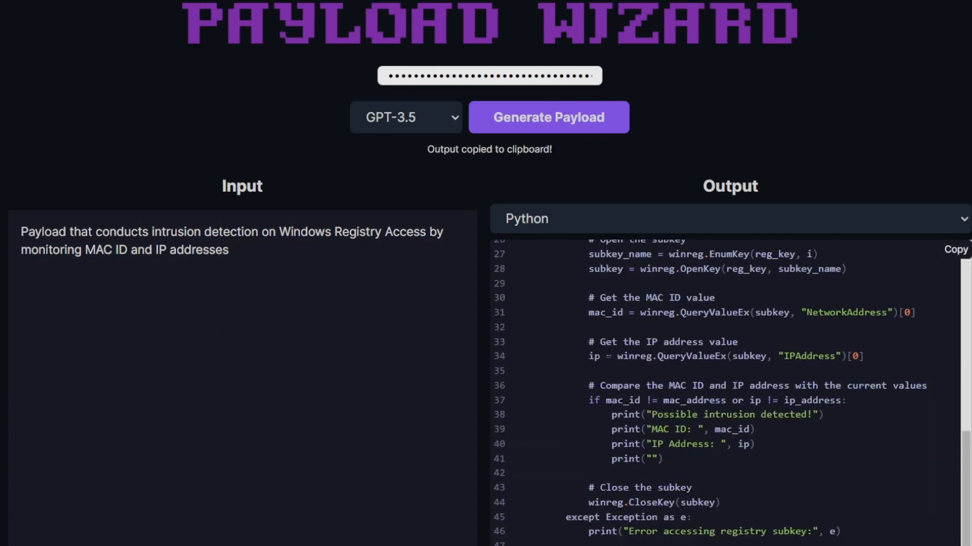
pyautogui.scroll(-3)
pyautogui.write('Generate a payload that performs WiFi reconnaissance and indicates to a user when there is a deauthentication attack that is occurring')
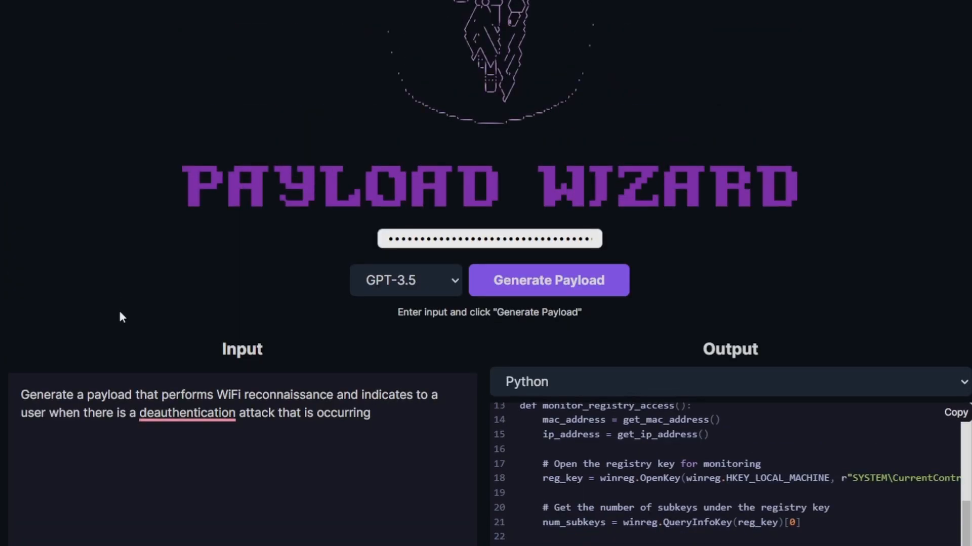
# Step: Review the WiFi reconnaissance and deauthentication-alert request wording before generating
pyautogui.scroll(-3)
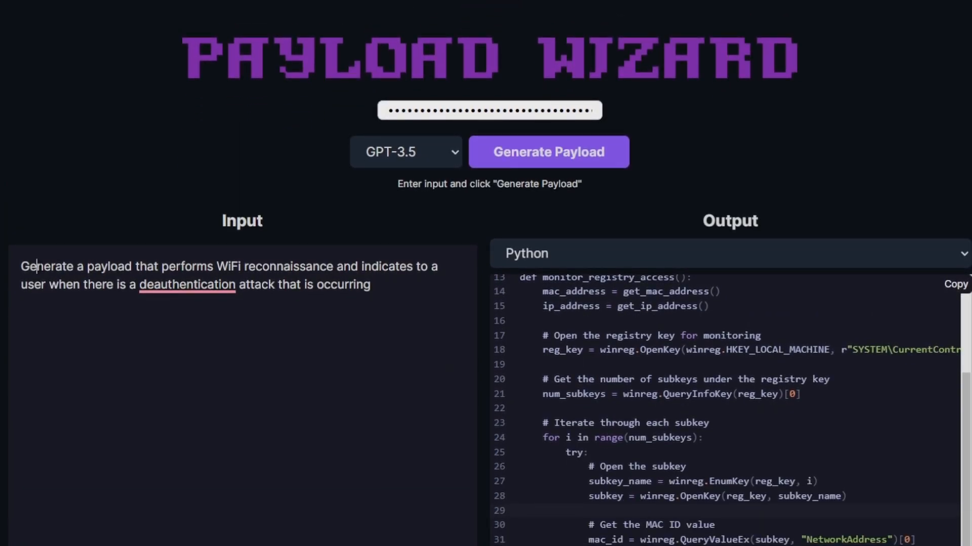
pyautogui.doubleClick(55, 266)
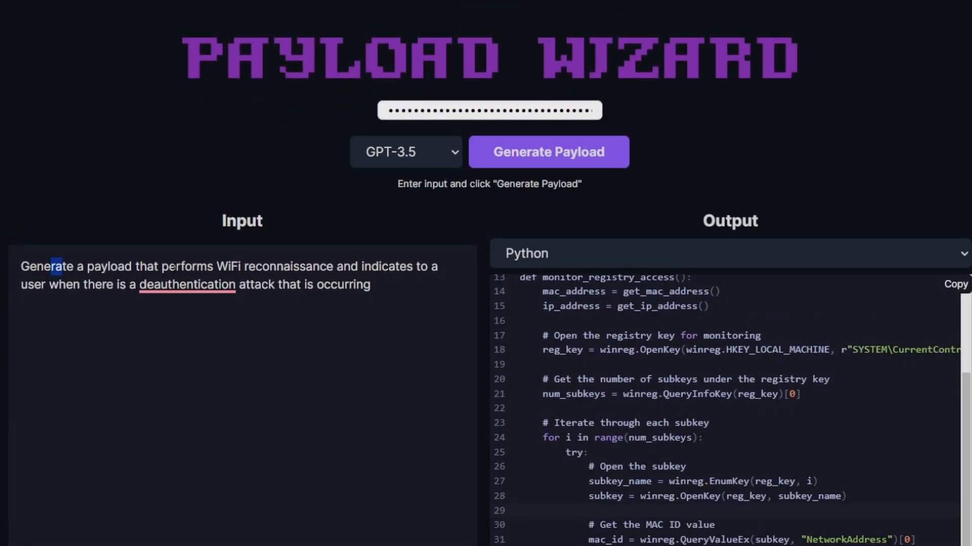
pyautogui.moveTo(216, 266); pyautogui.dragTo(385, 266)
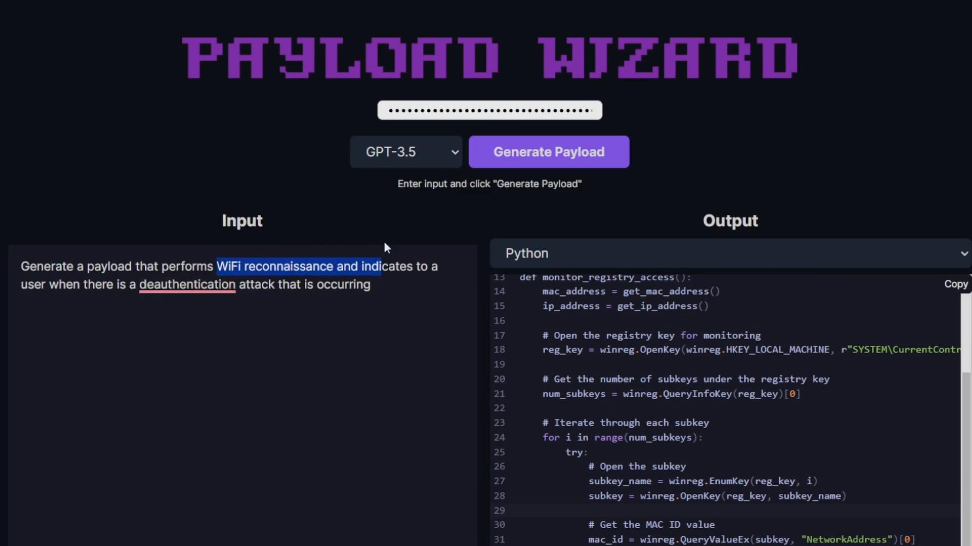
pyautogui.click(371, 284)
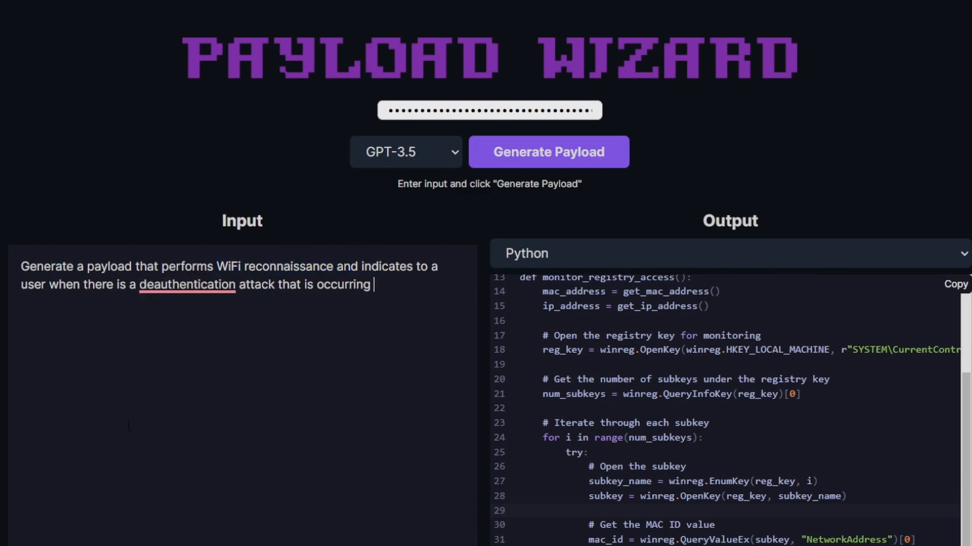
pyautogui.click(186, 284)
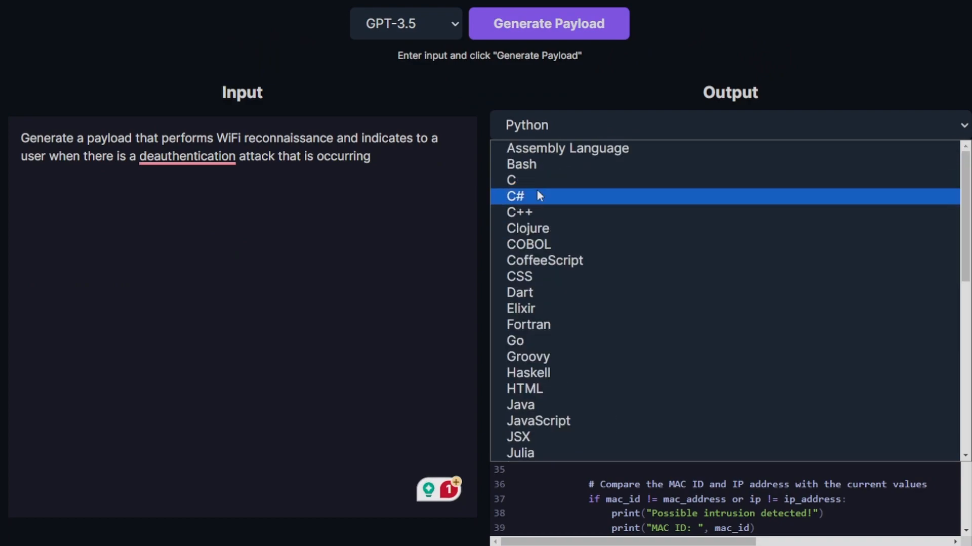
# Step: Generate the WiFi reconnaissance and deauth-detection payload in Go
pyautogui.scroll(-3)
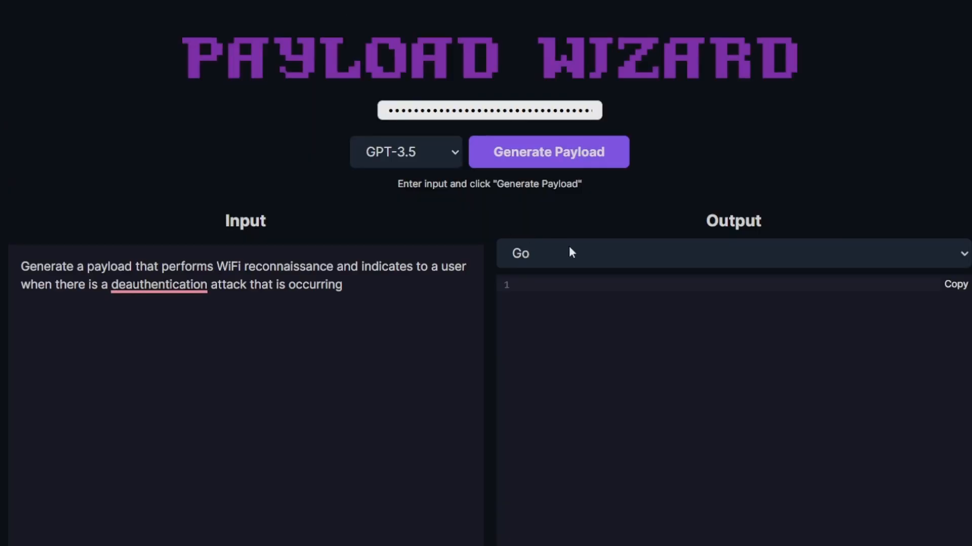
pyautogui.click(547, 152)
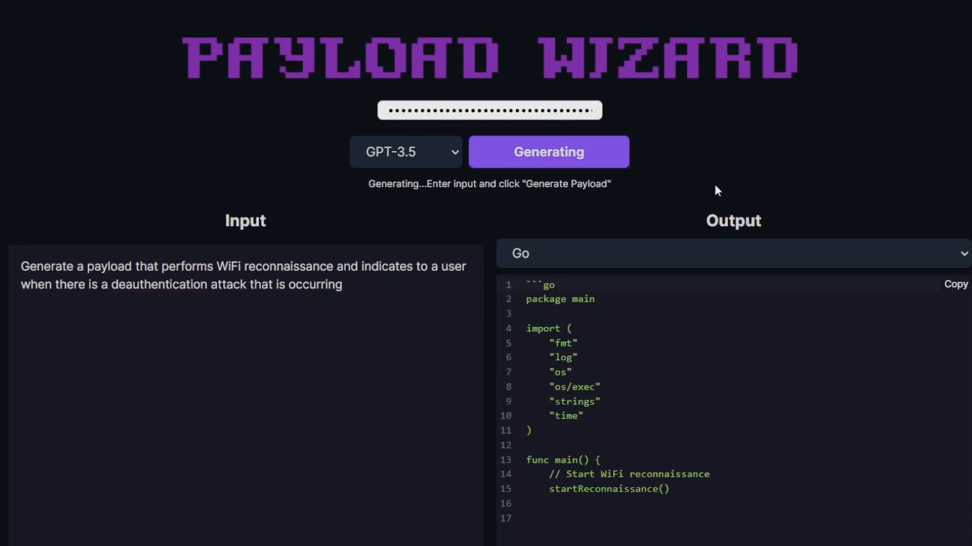
# Step: Scroll through the generated Go script enabling monitor mode and checking airodump for deauth attacks
pyautogui.scroll(-3)
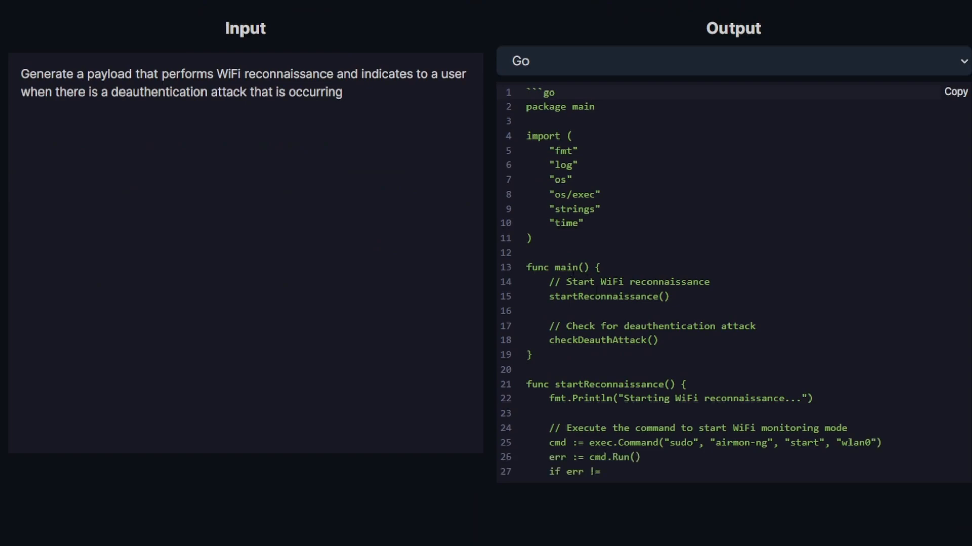
pyautogui.scroll(-3)
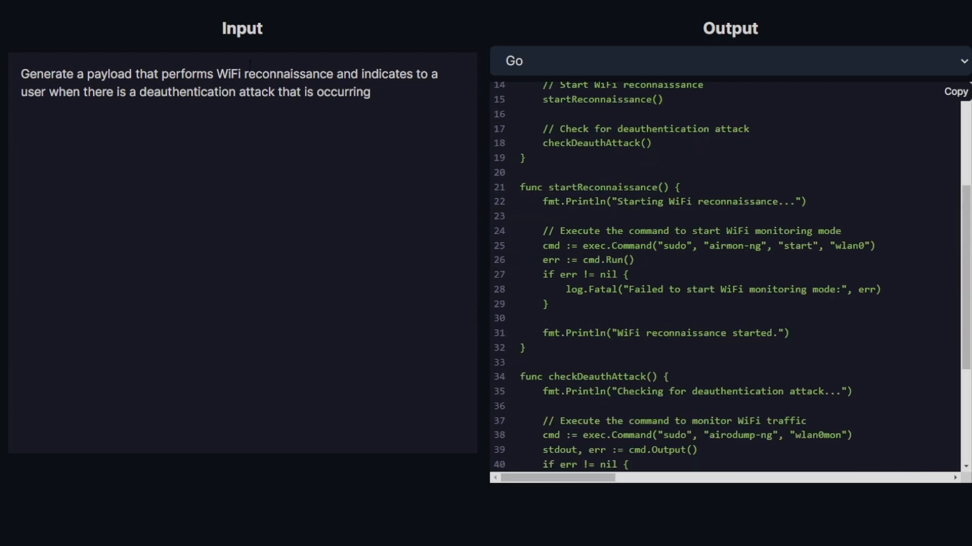
pyautogui.scroll(-3)
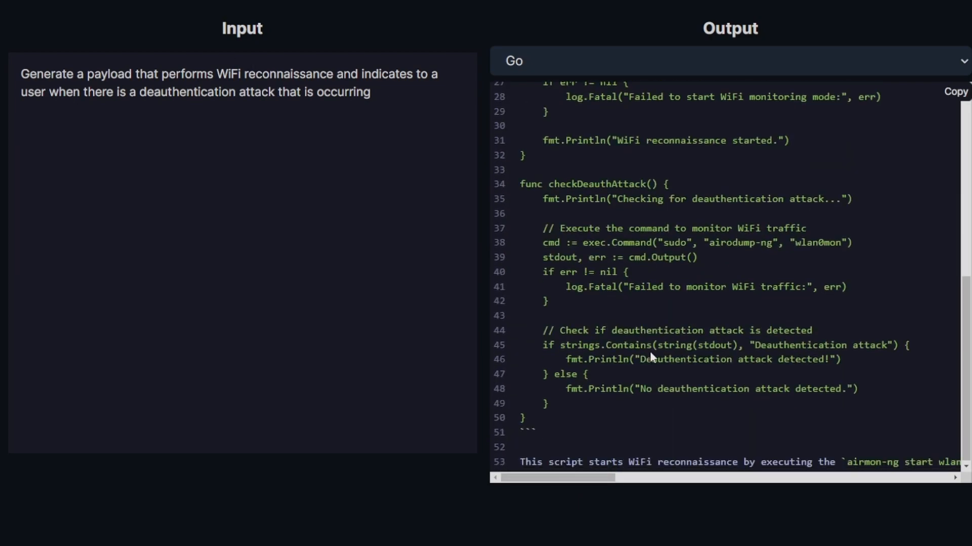